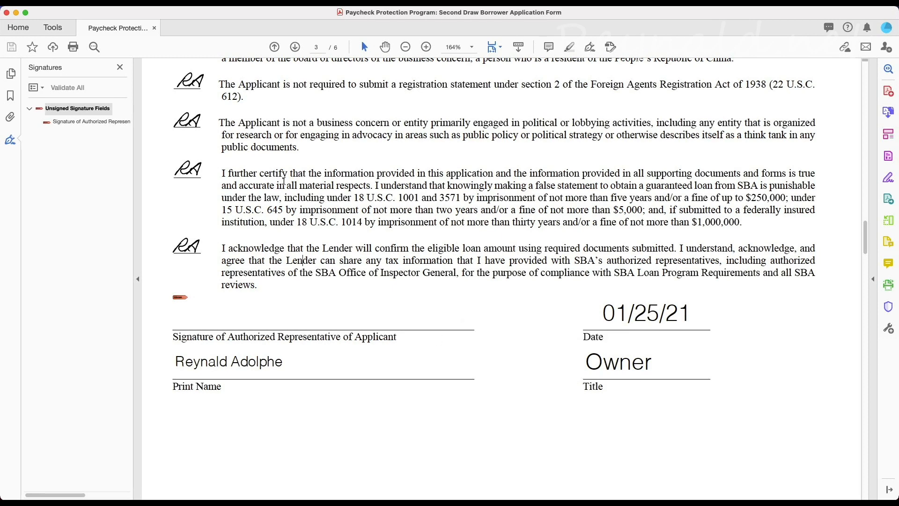
mouse_move(265, 317)
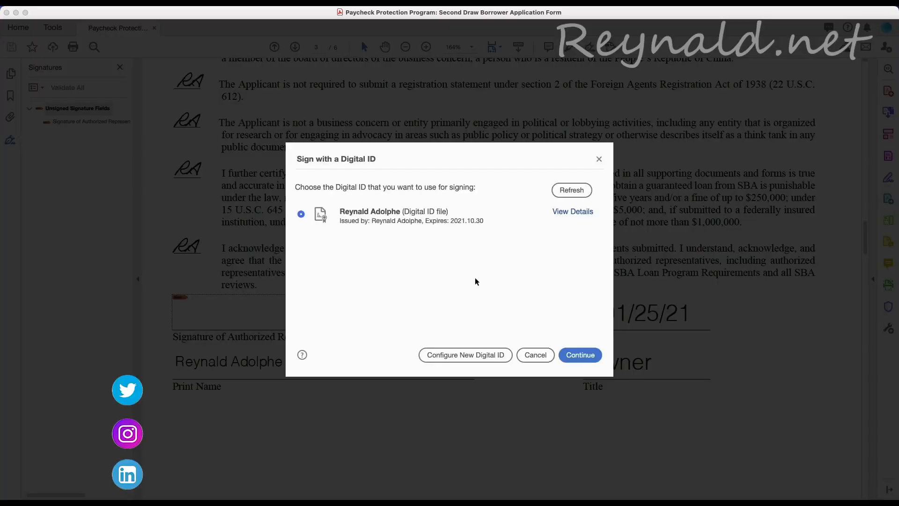
Continue with the digital ID, enable 'Lock document after signing', enter the PIN and sign.
click(580, 355)
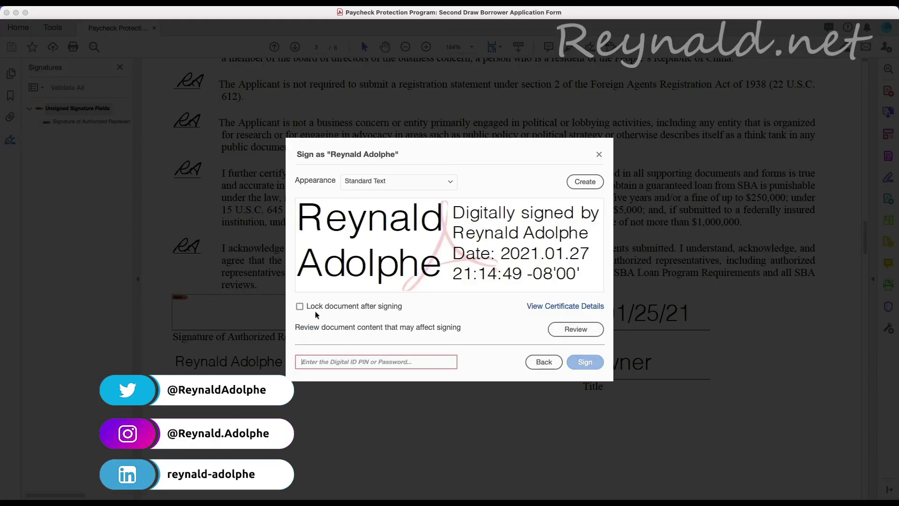
click(300, 306)
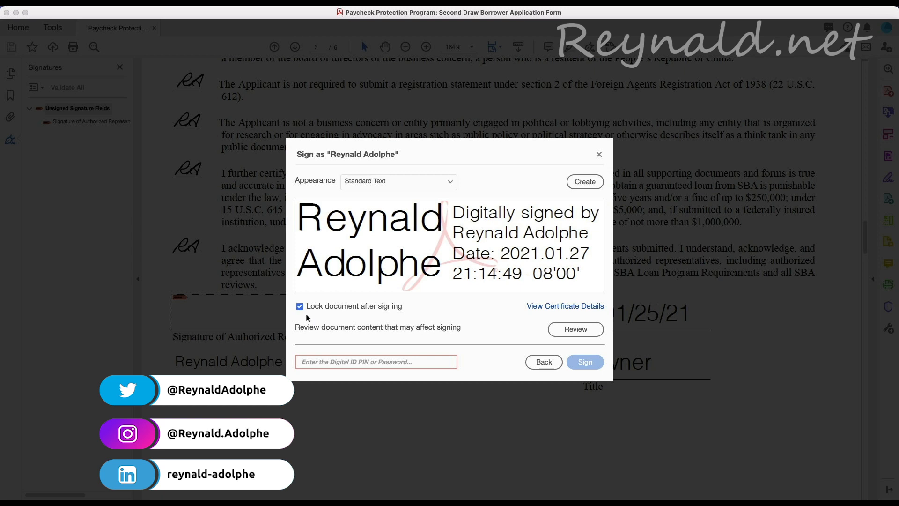
click(377, 361)
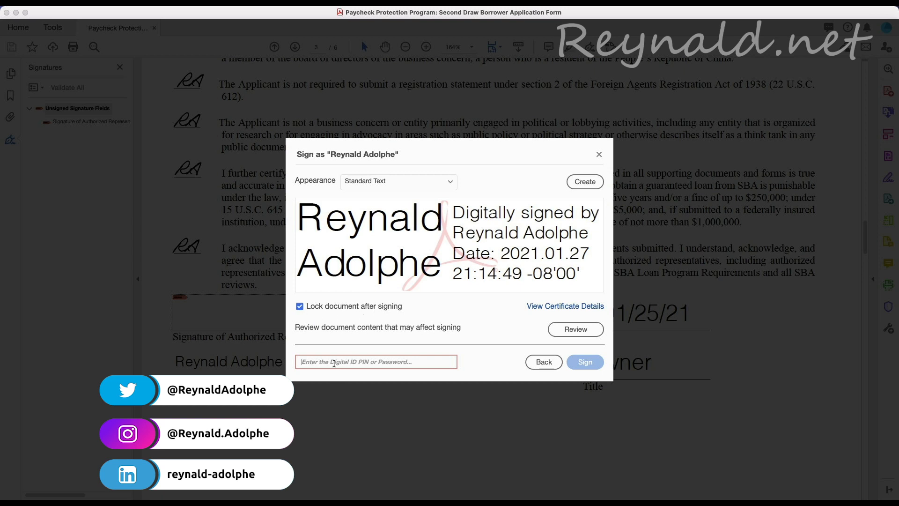
text(••)
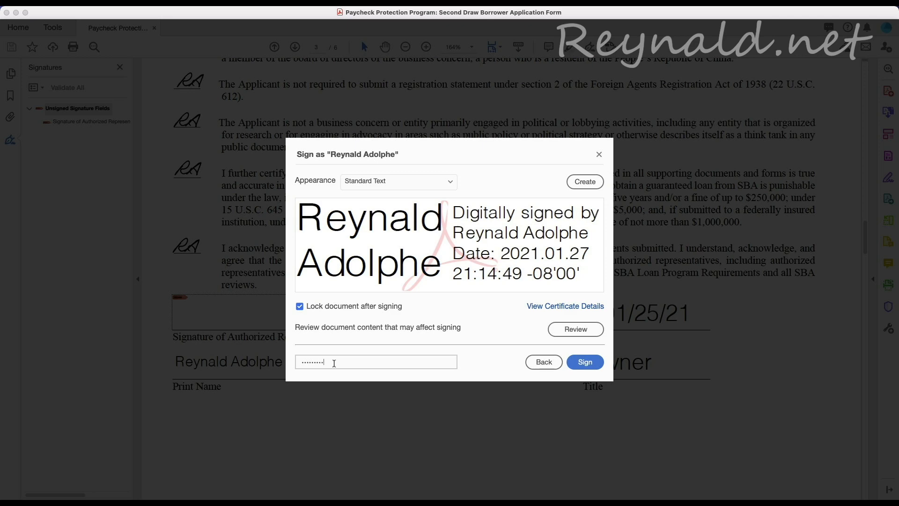
click(584, 362)
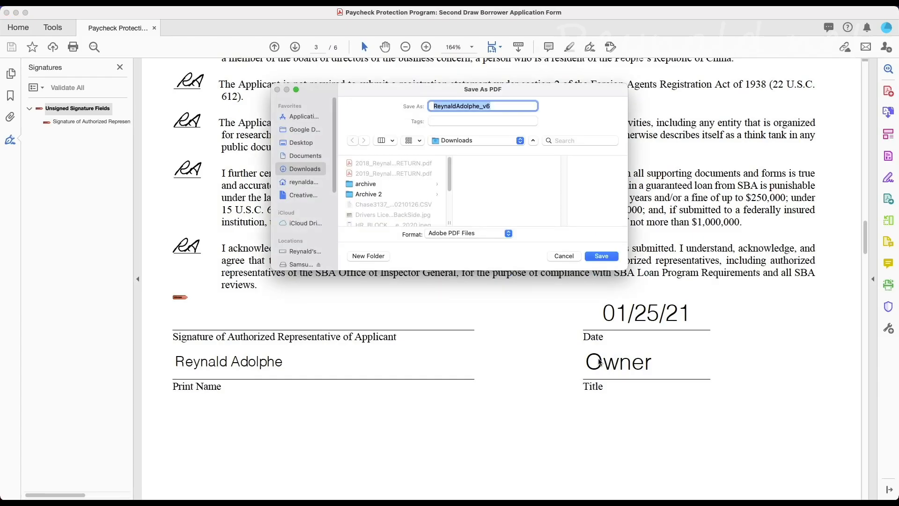
Save the signed, locked form as the v6 copy in Downloads.
click(496, 106)
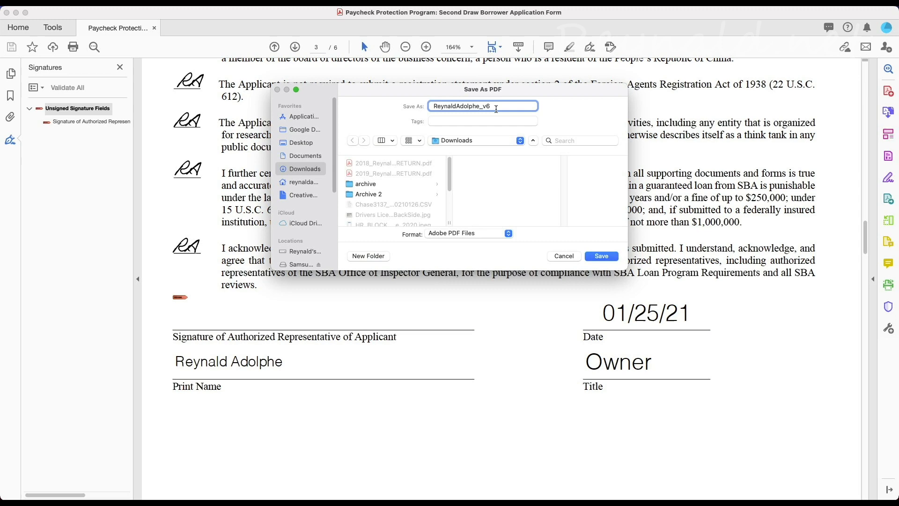
click(601, 255)
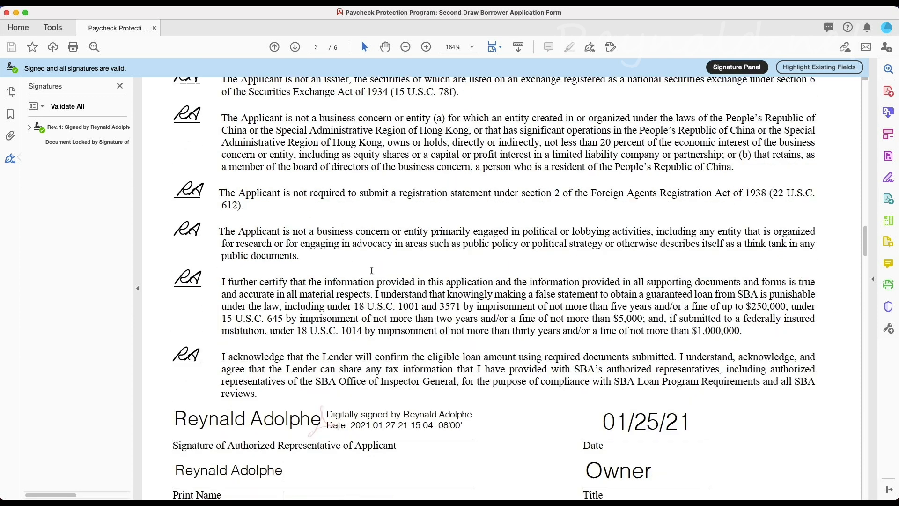
Scroll down the signed page to review the applicant signature line.
scroll(down, 3)
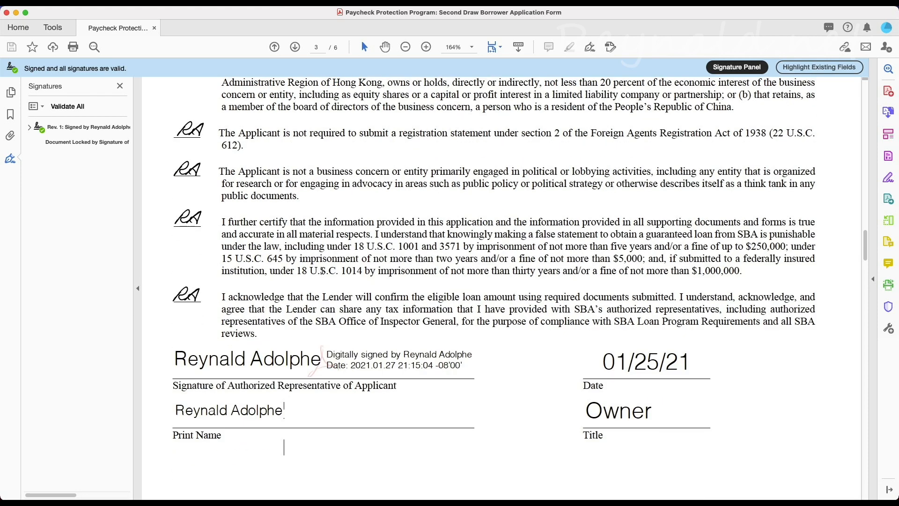
scroll(down, 3)
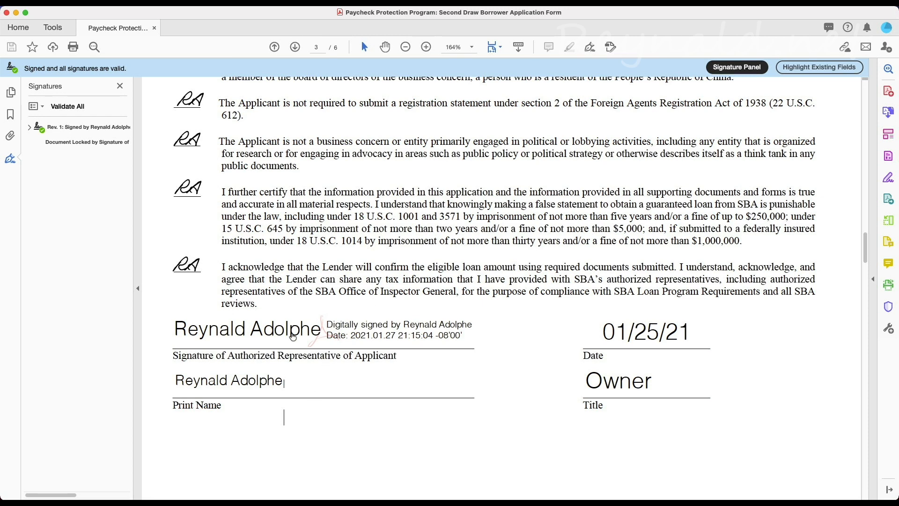
mouse_move(177, 249)
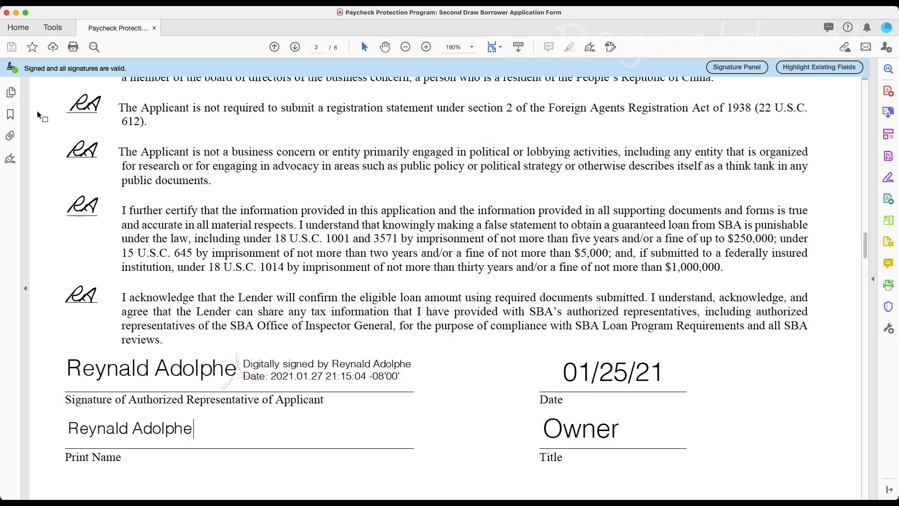
mouse_move(9, 166)
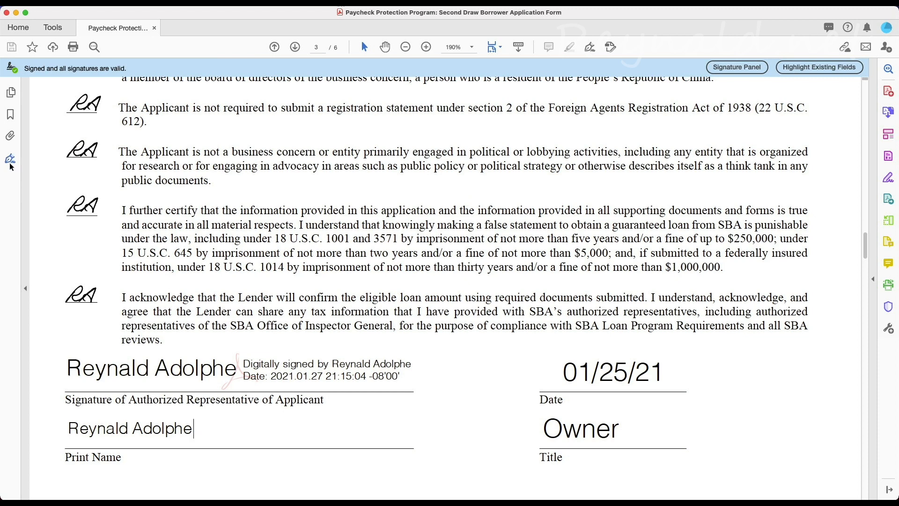
Clear the digital signature from the Signatures pane so the form is unsigned.
click(10, 155)
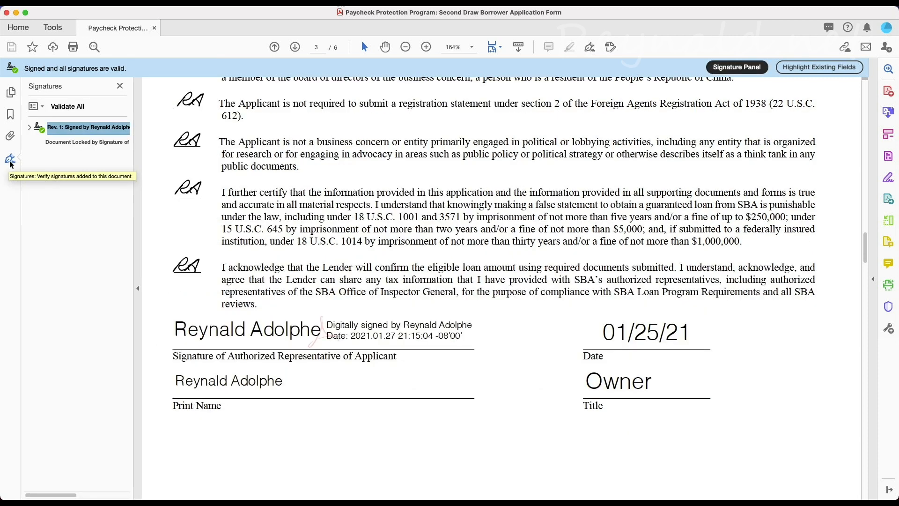
mouse_move(109, 164)
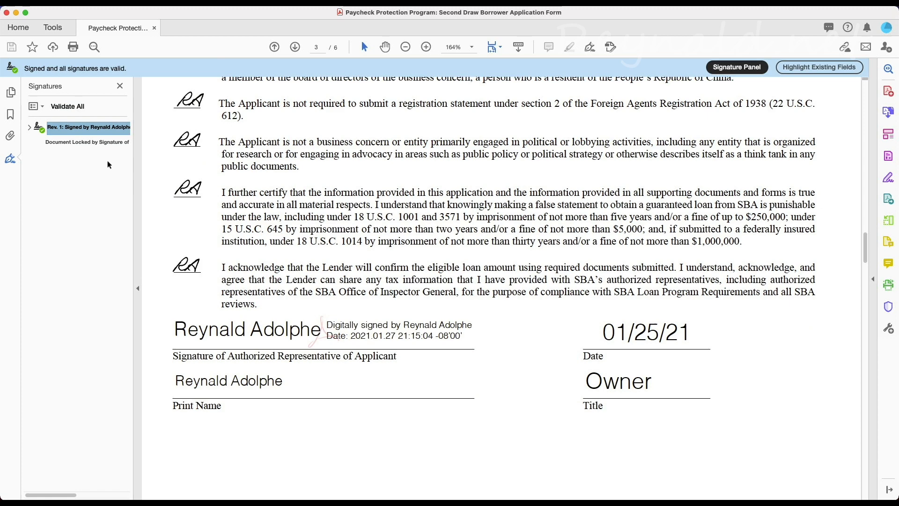
right_click(89, 127)
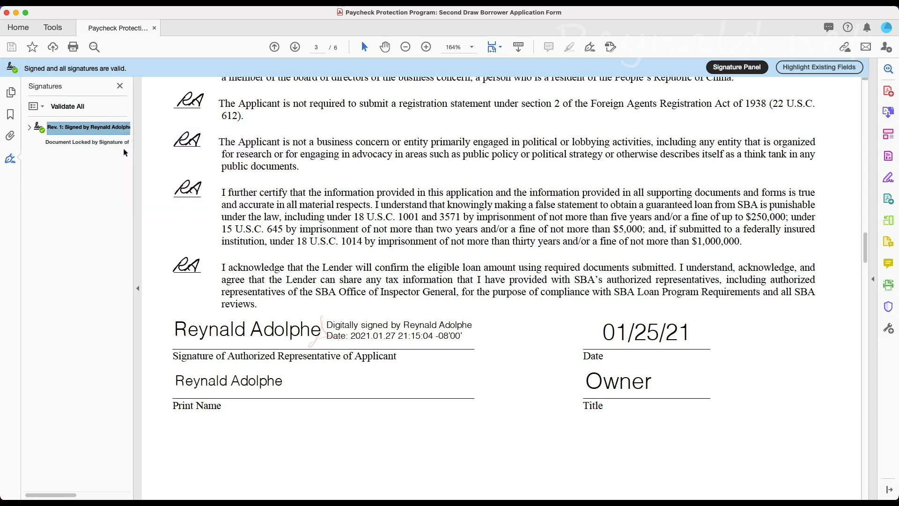
right_click(86, 127)
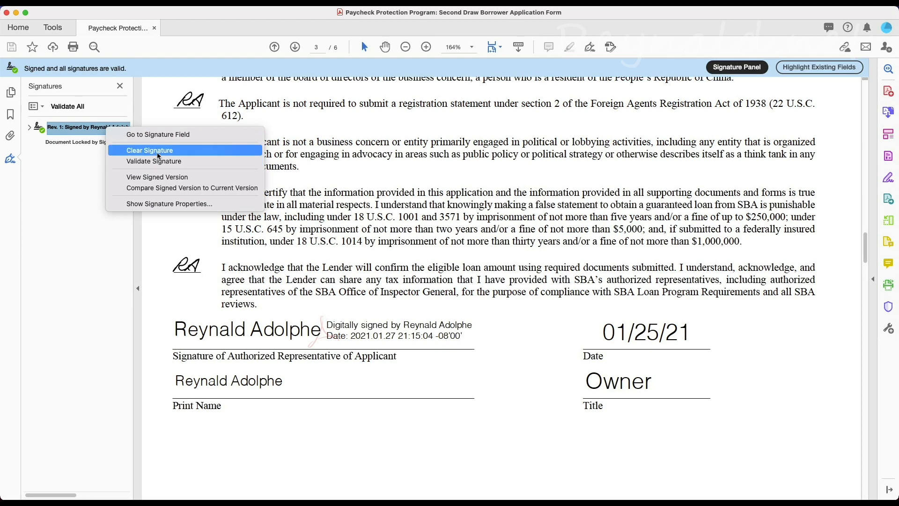
click(150, 150)
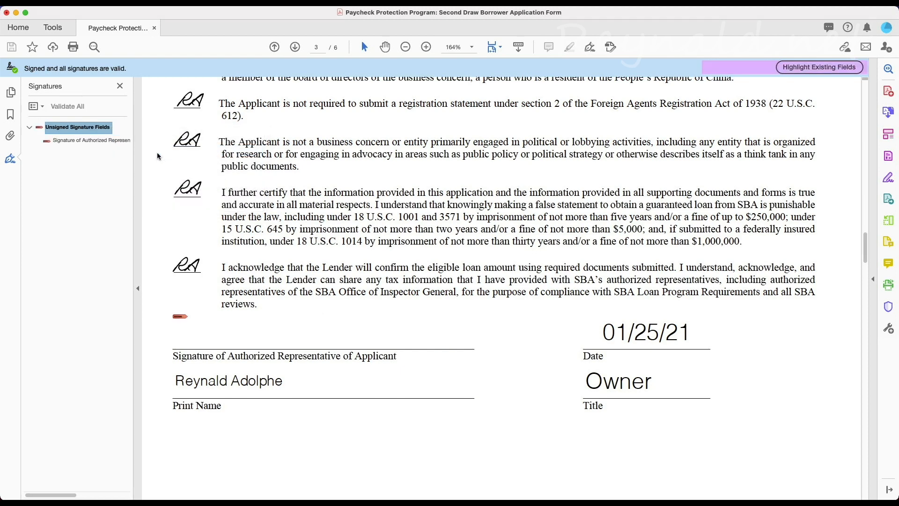
Test that Print Name accepts edits by entering 'fdf' and deleting it.
scroll(down, 3)
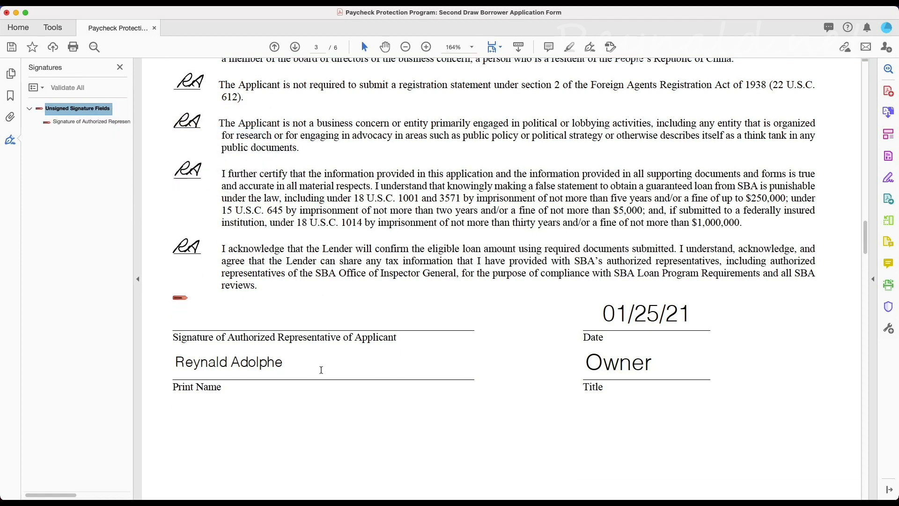
text(fdf)
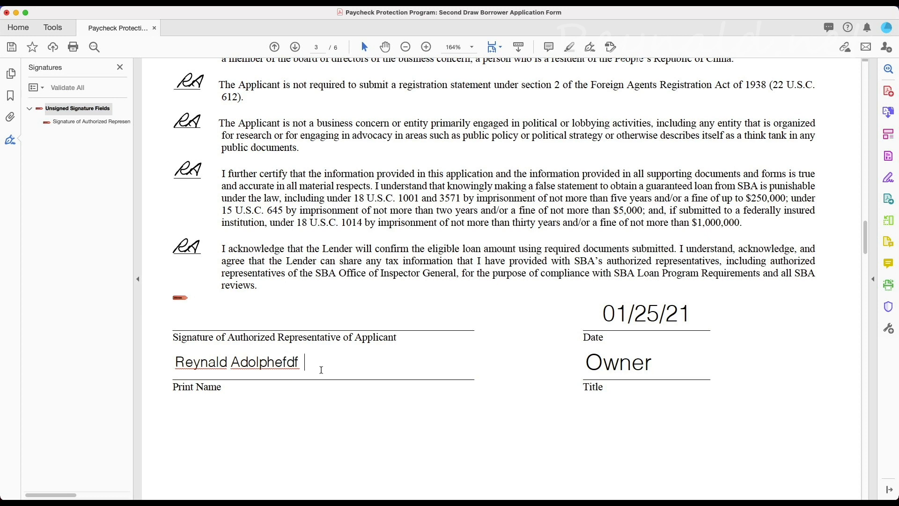
key(Backspace)
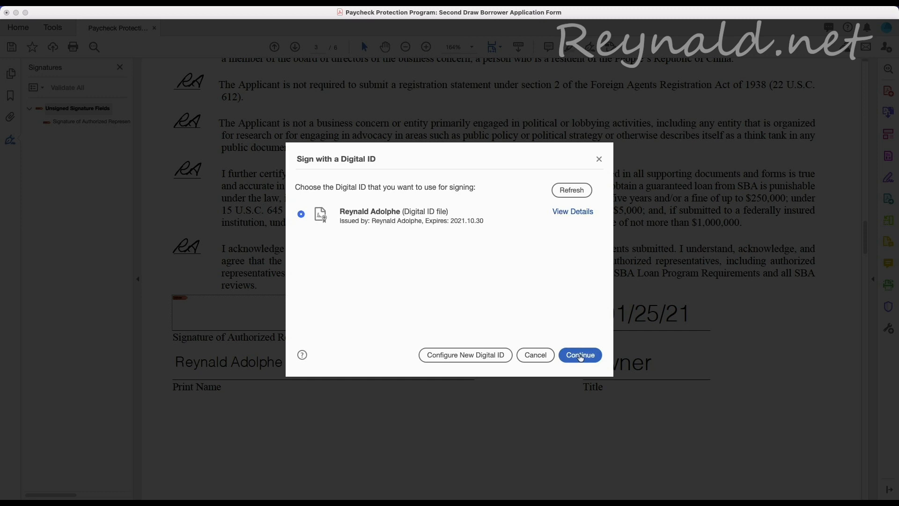
Sign with the digital ID, leaving 'Lock document after signing' off, entering the PIN.
click(581, 355)
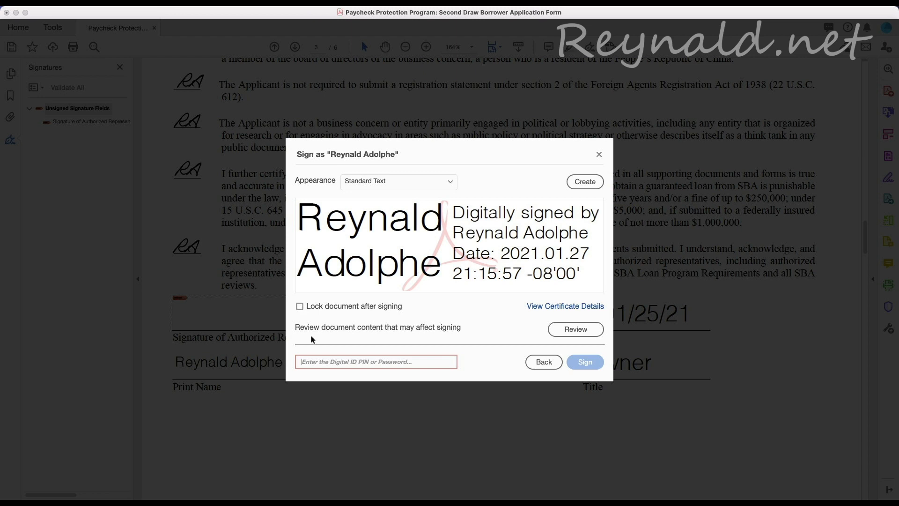
text(•••••)
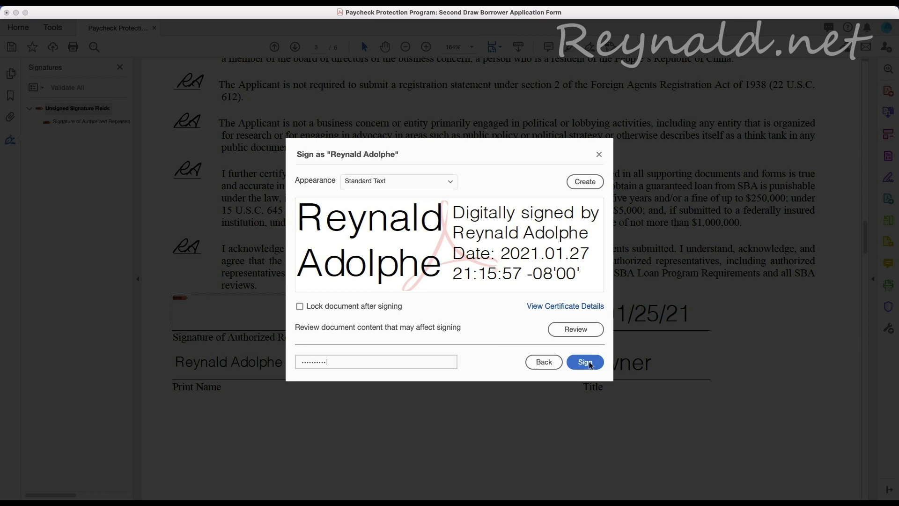
click(585, 362)
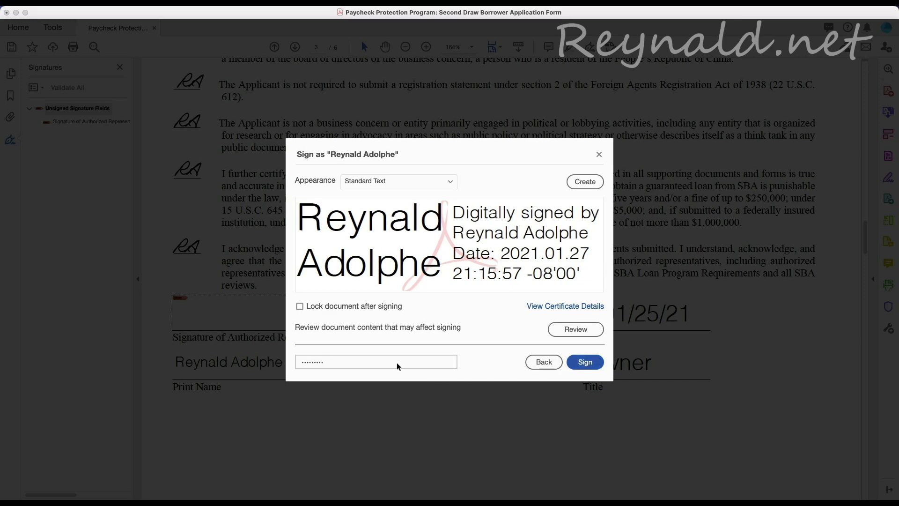
click(585, 361)
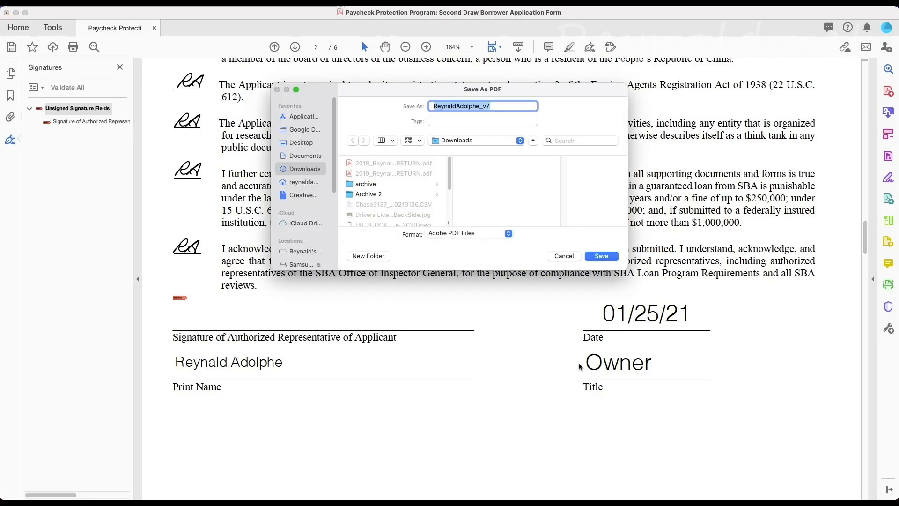
Save the unlocked signed form as the v7 copy in Downloads.
click(491, 105)
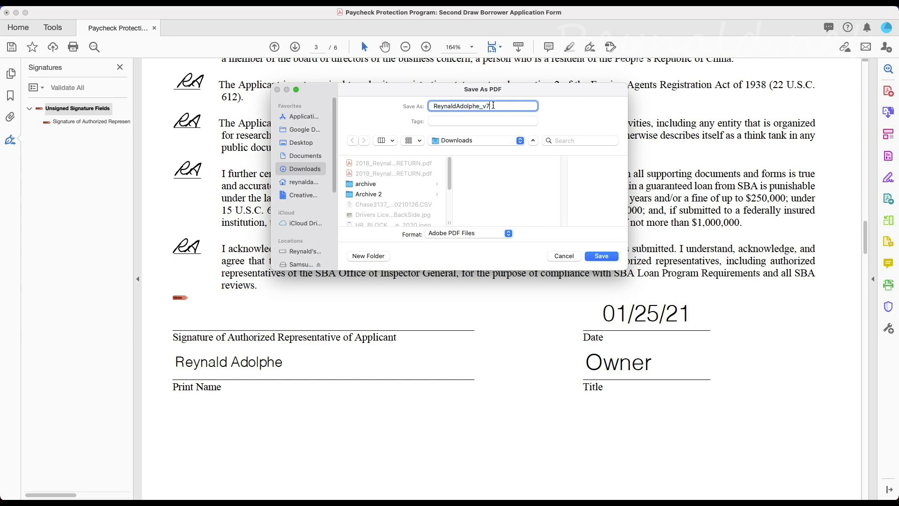
click(601, 255)
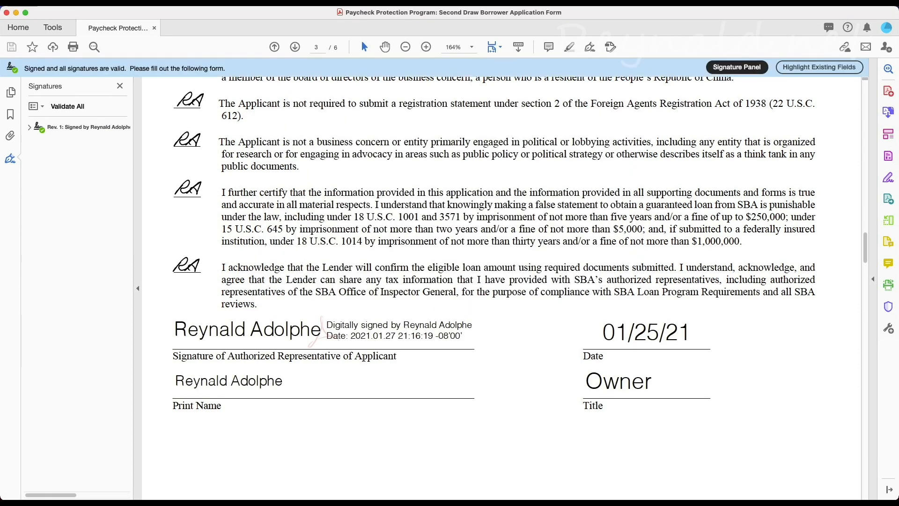
text(fsf)
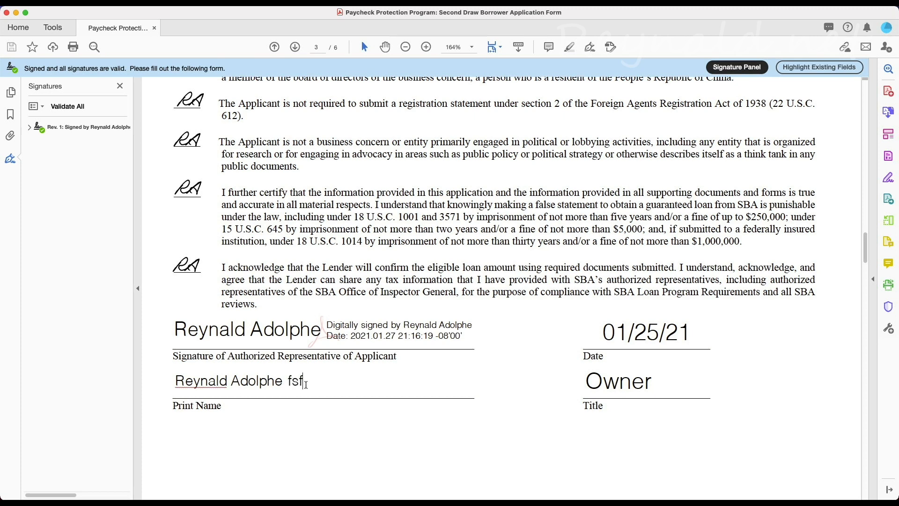
text(s)
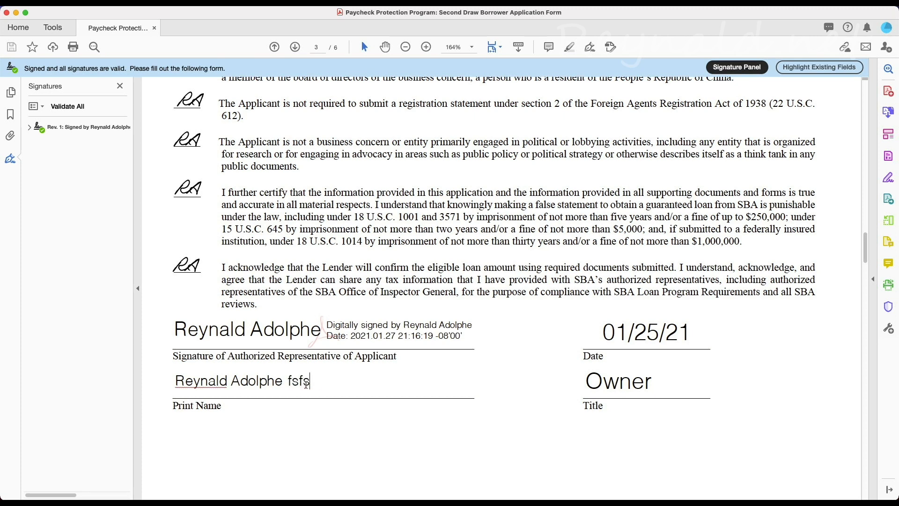
key(backspace)
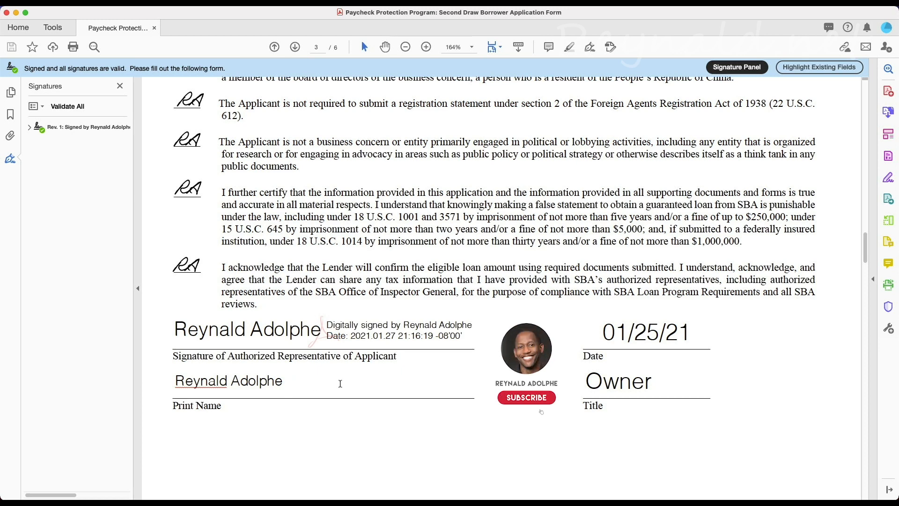
click(527, 397)
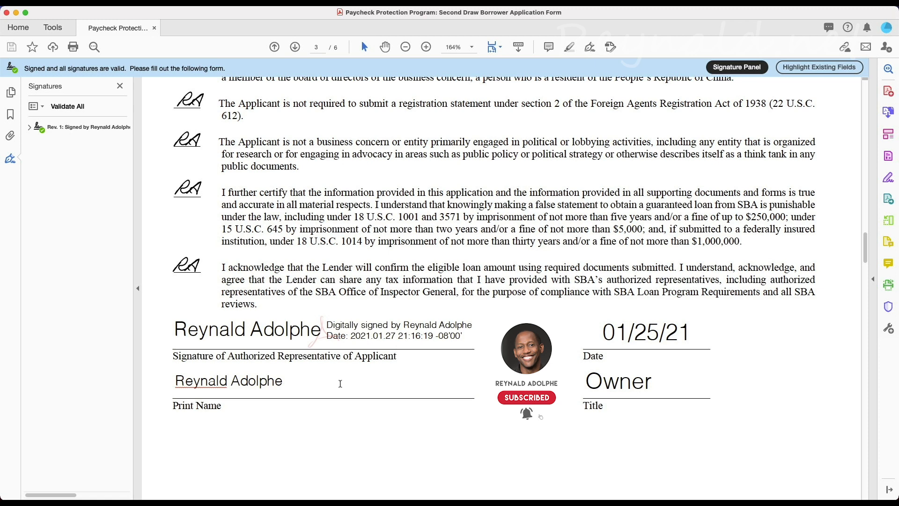